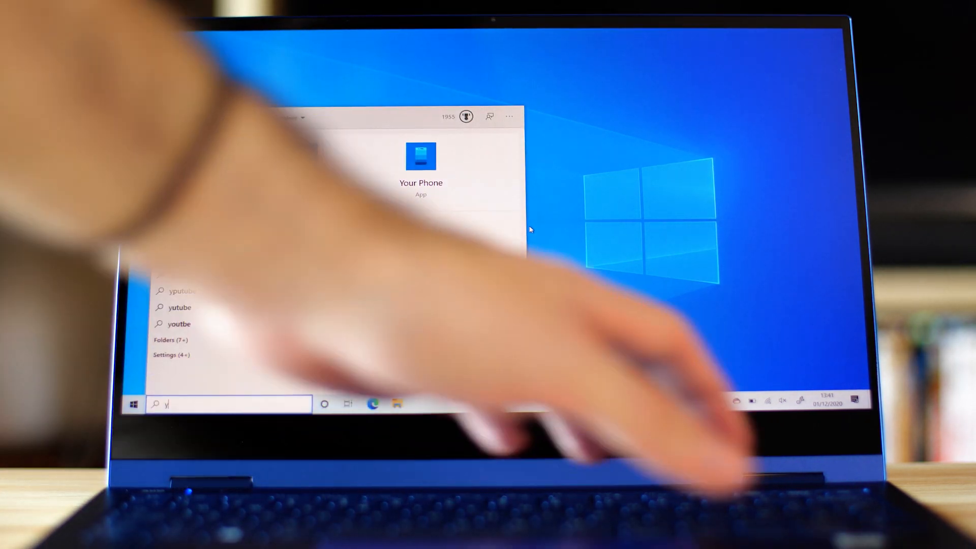
Search the taskbar for "your phone" to show the Your Phone app as best match.
click(421, 164)
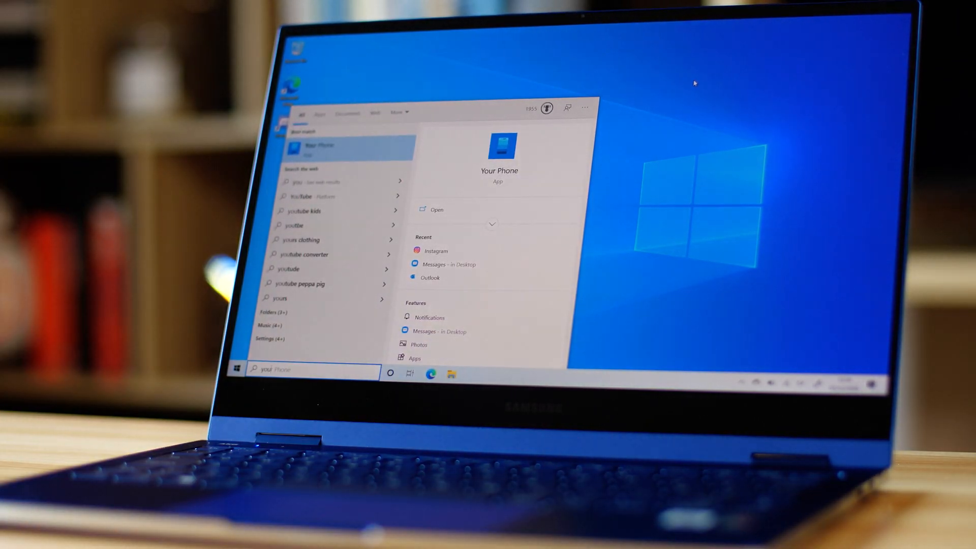
Launch Your Phone and choose Android as the phone type.
click(437, 209)
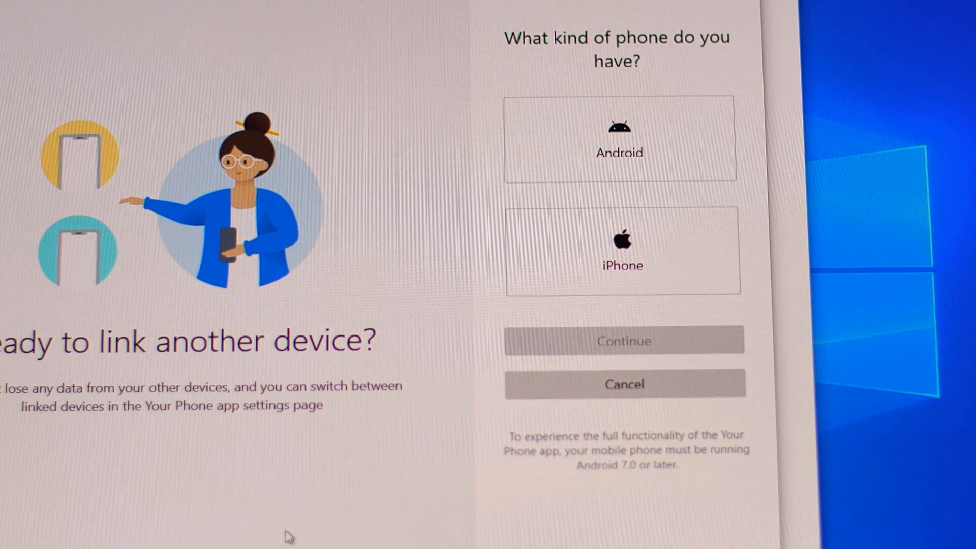
click(623, 340)
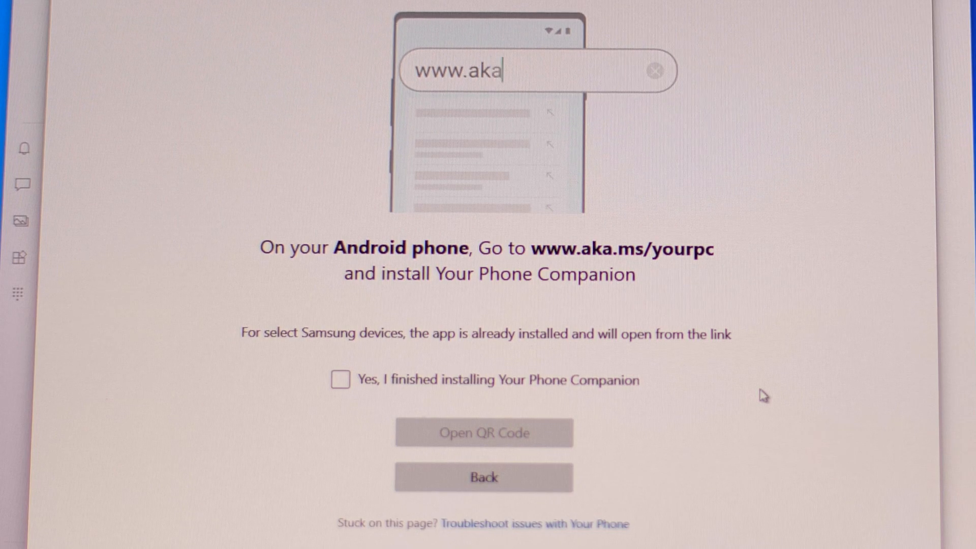
Enter aka.ms/yourpc to install Your Phone Companion and pair the Galaxy Note20.
text(.ms/yourpc)
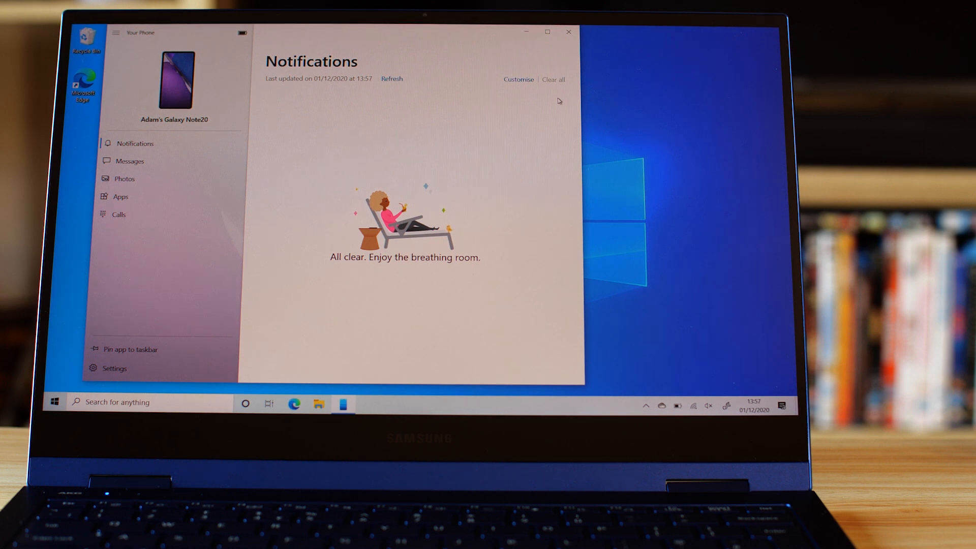
Open the Action Center quick settings beside Your Phone.
click(392, 78)
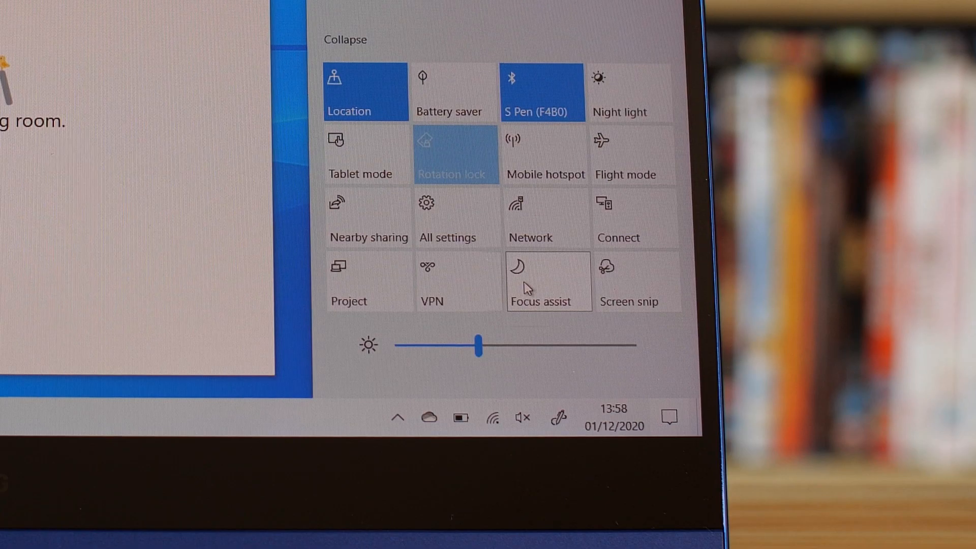
Cycle Focus assist through Priority only, Alarms only and its next mode.
click(548, 281)
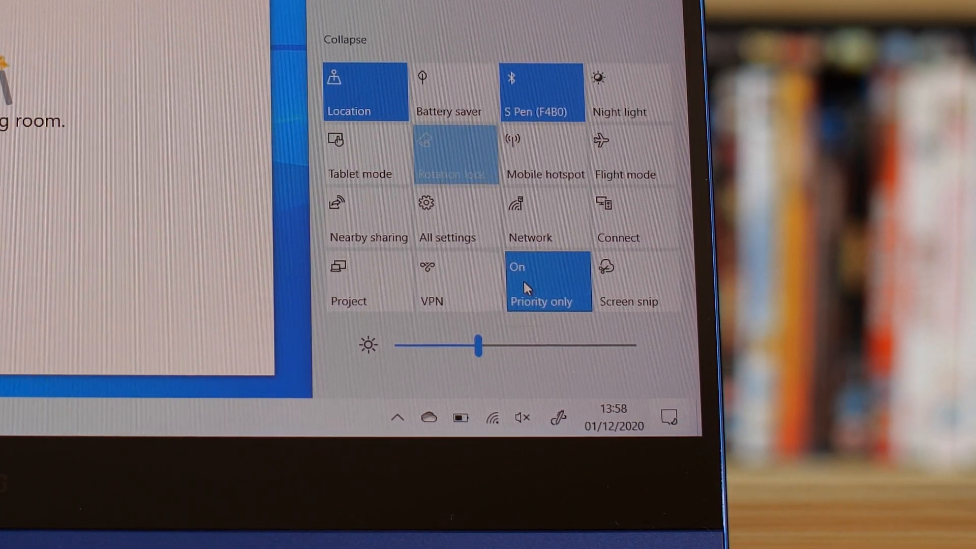
click(547, 281)
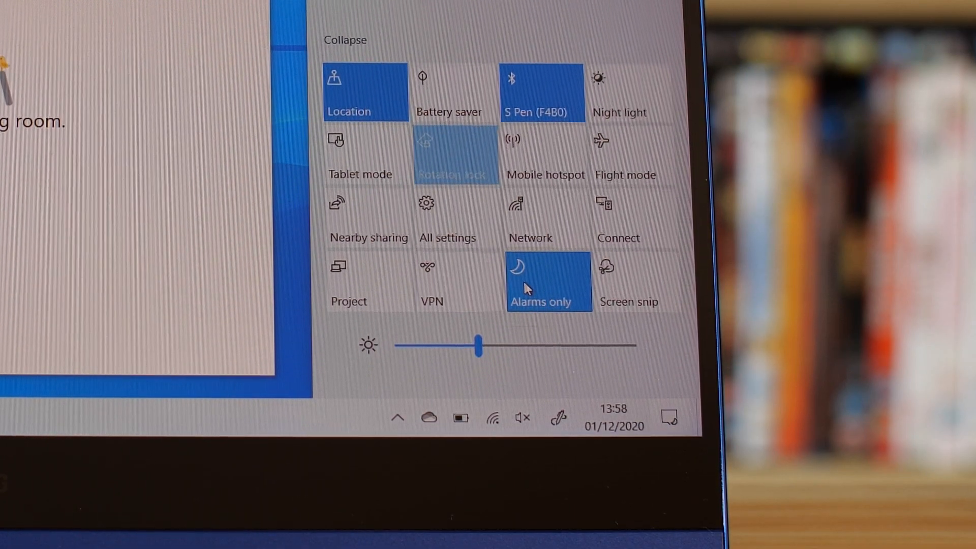
click(547, 281)
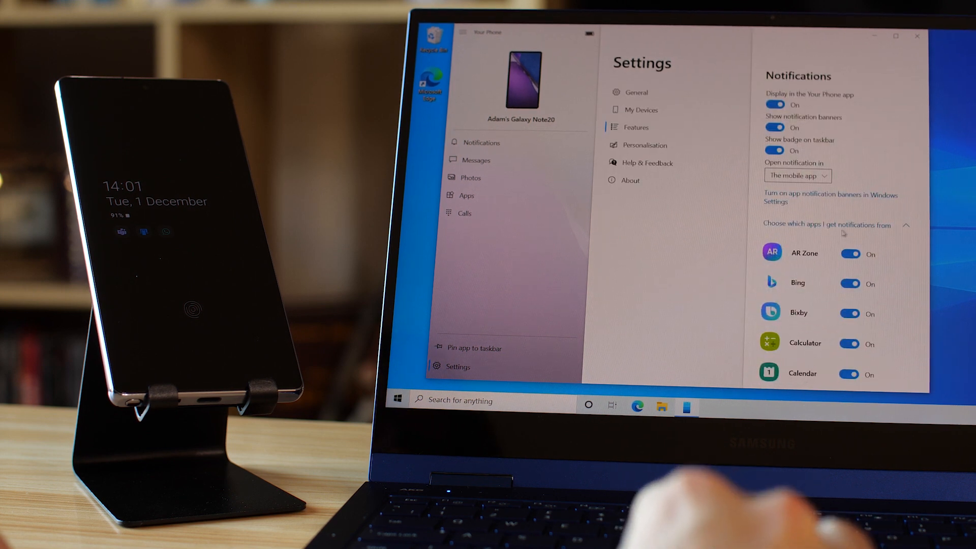
Switch the Outlook toggle off in the notification apps list.
scroll(down, 3)
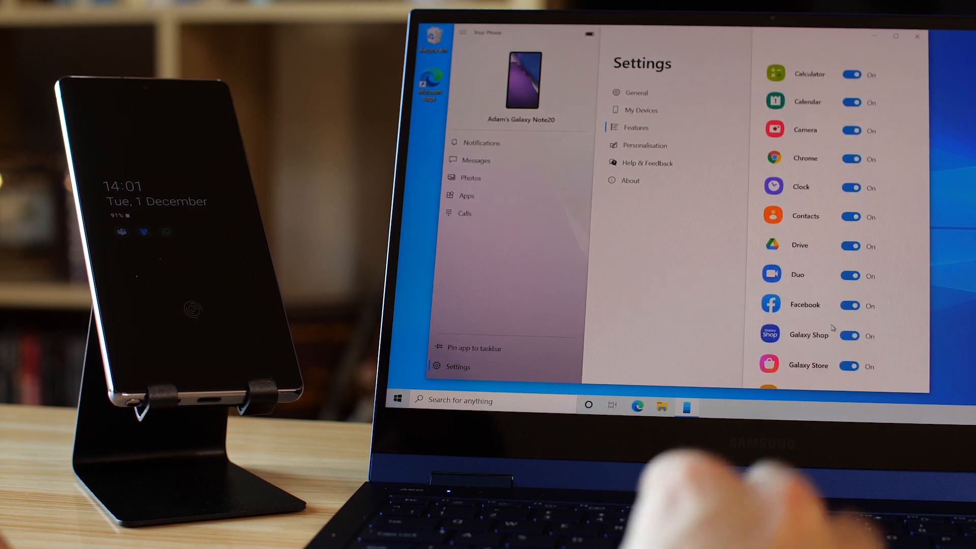
scroll(down, 3)
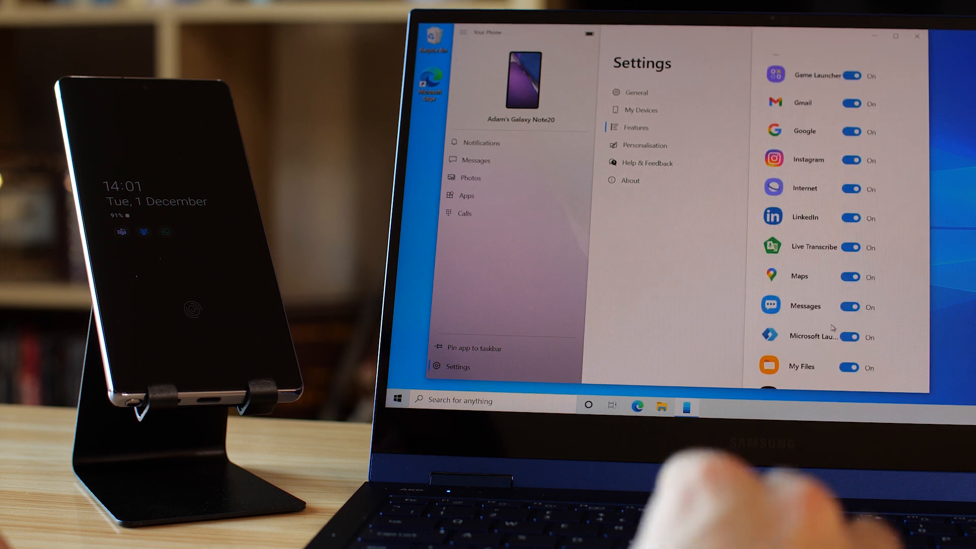
scroll(down, 3)
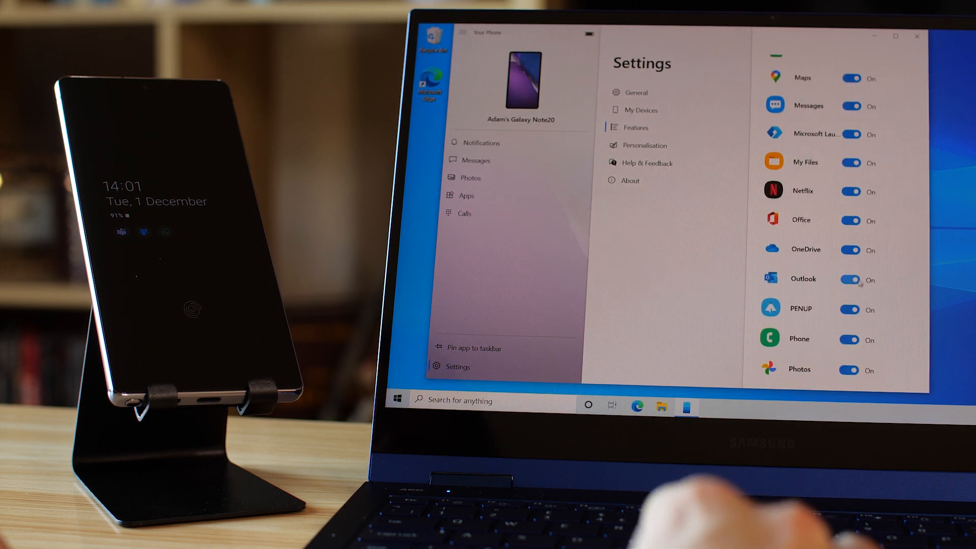
click(850, 279)
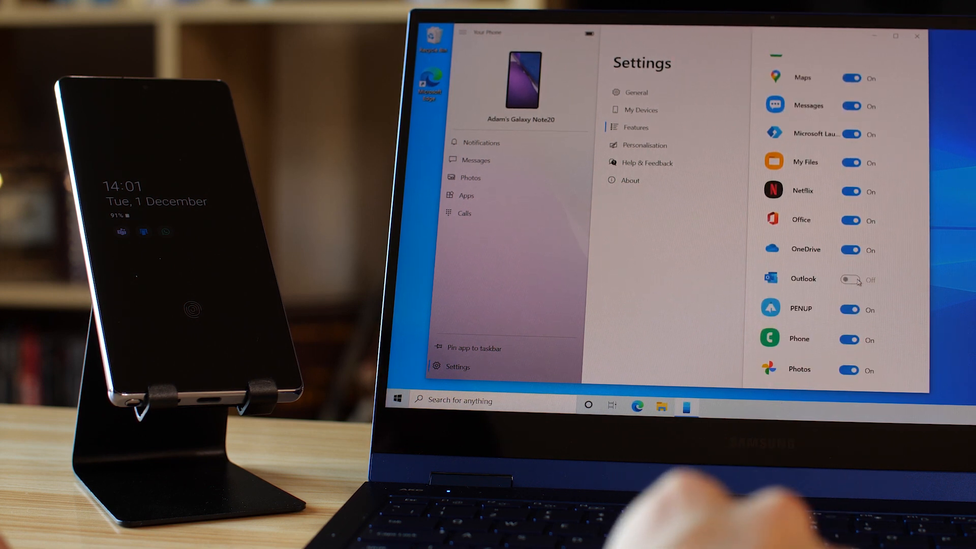
scroll(up, 3)
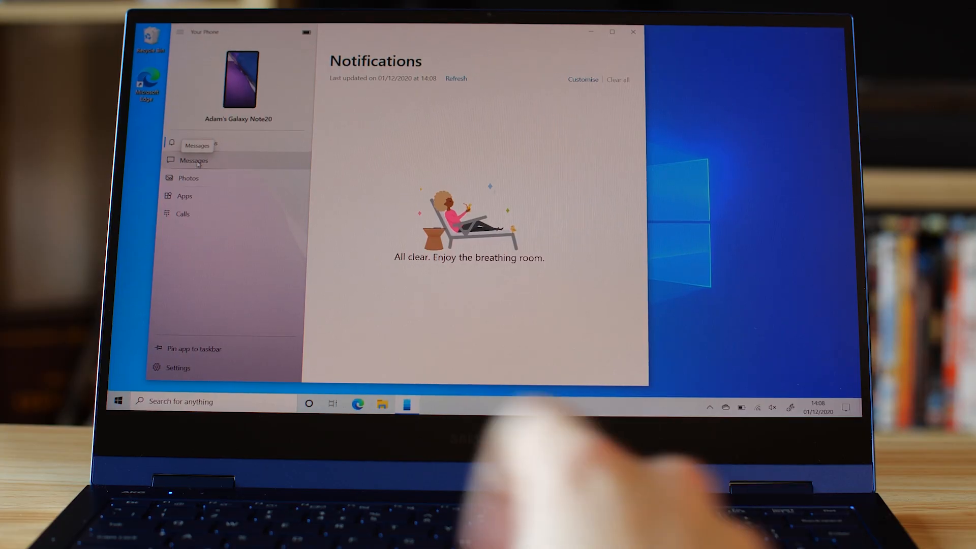
Go to the Galaxy Note20's Messages page from the left pane.
click(194, 160)
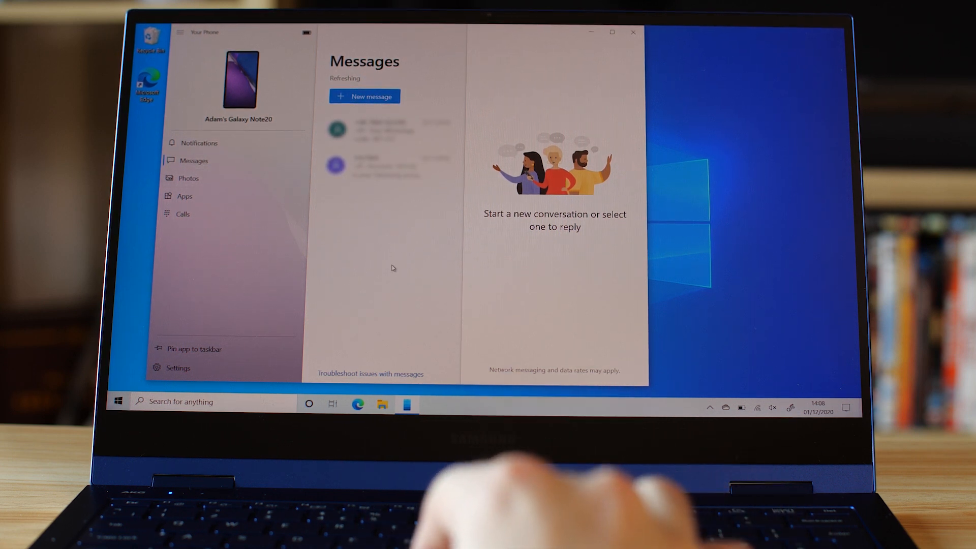
click(386, 166)
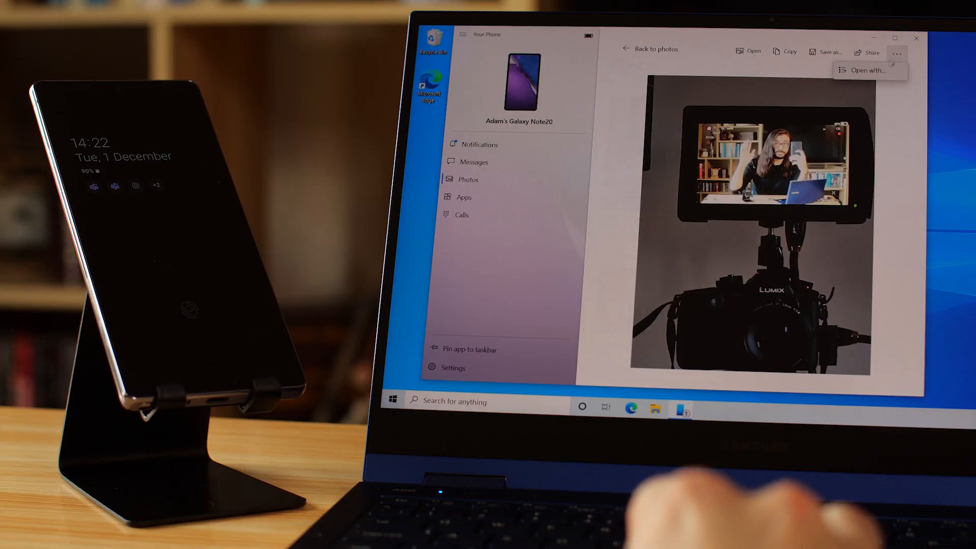
Use Open with to pick another PC app for the photo.
click(866, 70)
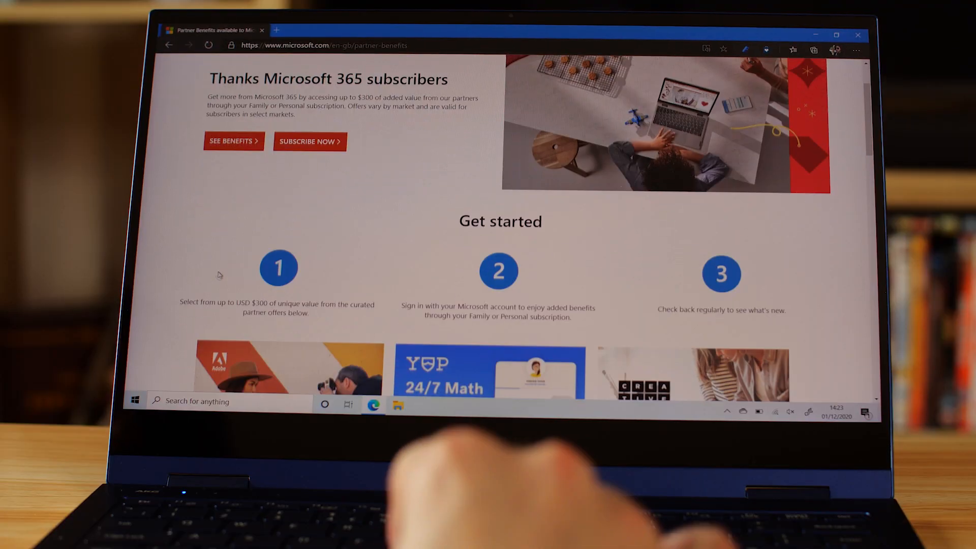
Scroll the partner benefits page to the Adobe, Yup and Headspace offers.
scroll(down, 3)
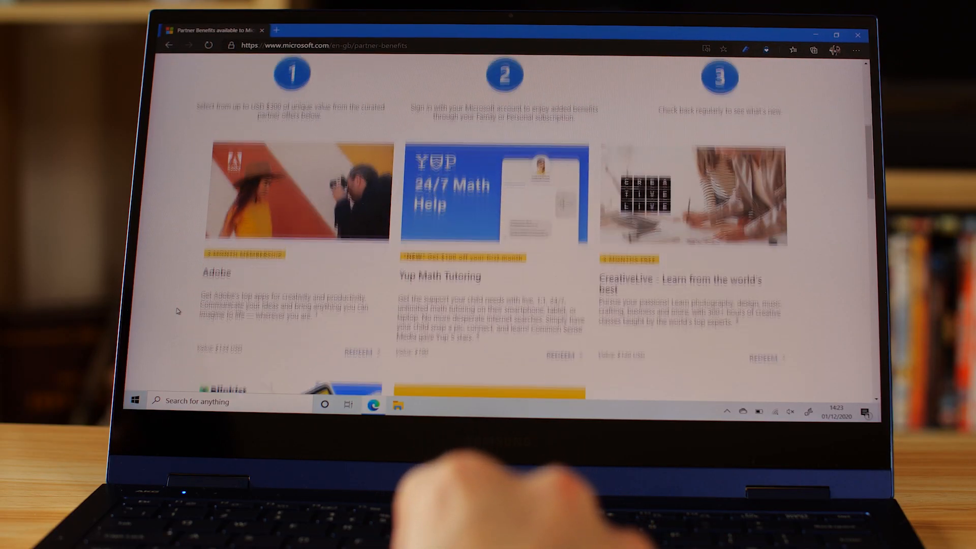
scroll(down, 3)
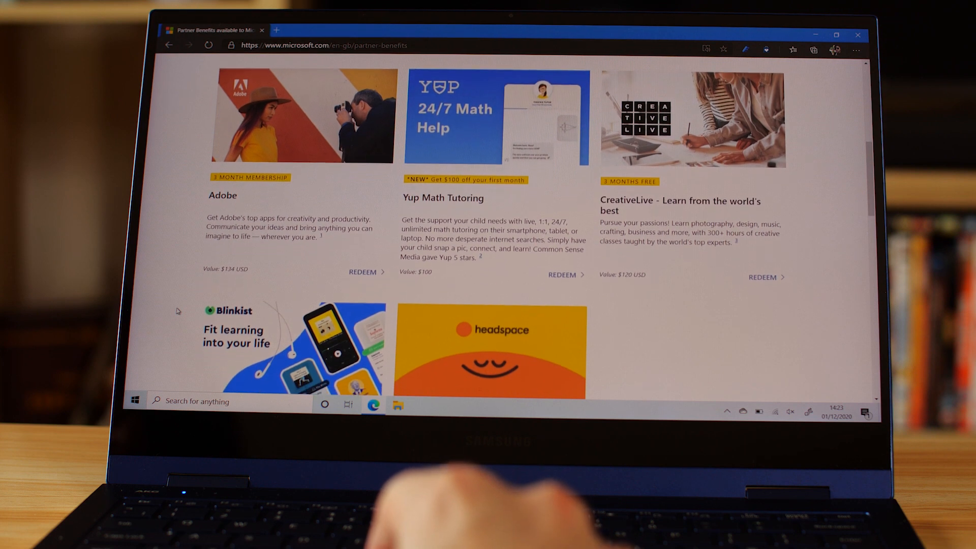
scroll(up, 3)
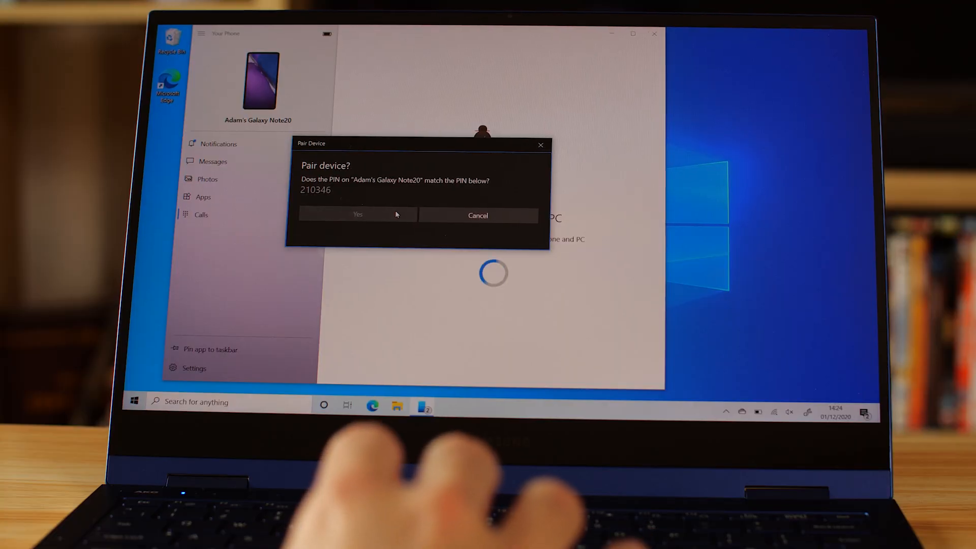
Confirm the pairing PIN and close the pairing success message.
click(358, 214)
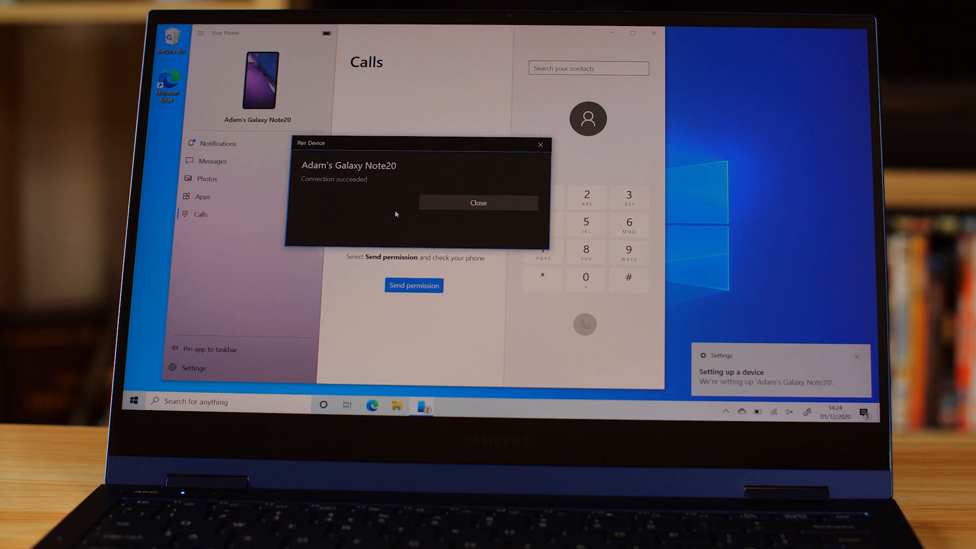
click(477, 203)
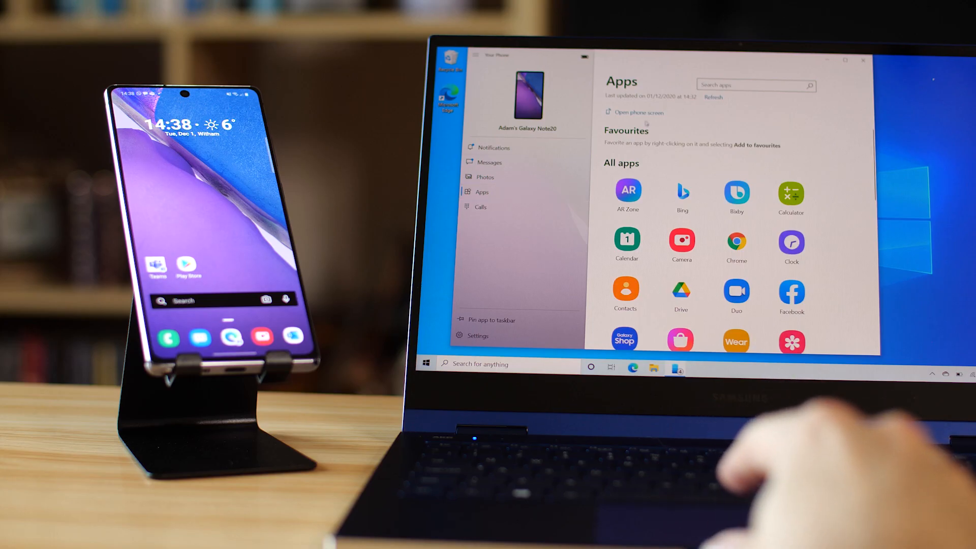
Open the right-click shortcut menu for the phone's Outlook app tile in the Apps list.
click(637, 113)
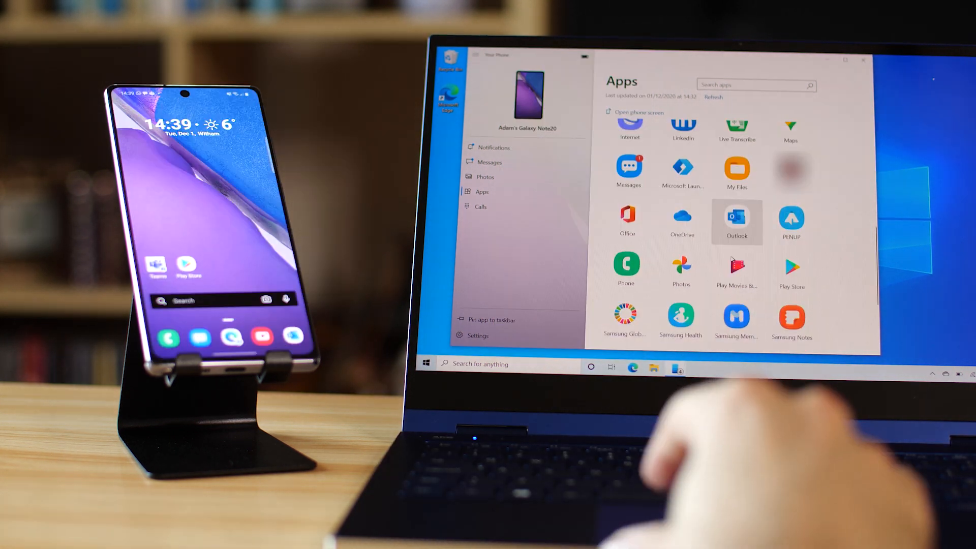
right_click(737, 221)
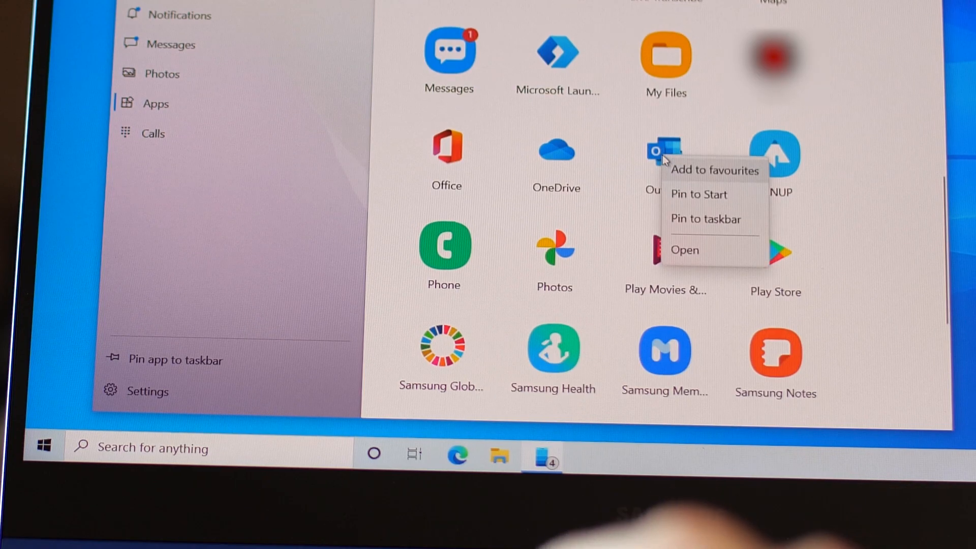
click(706, 219)
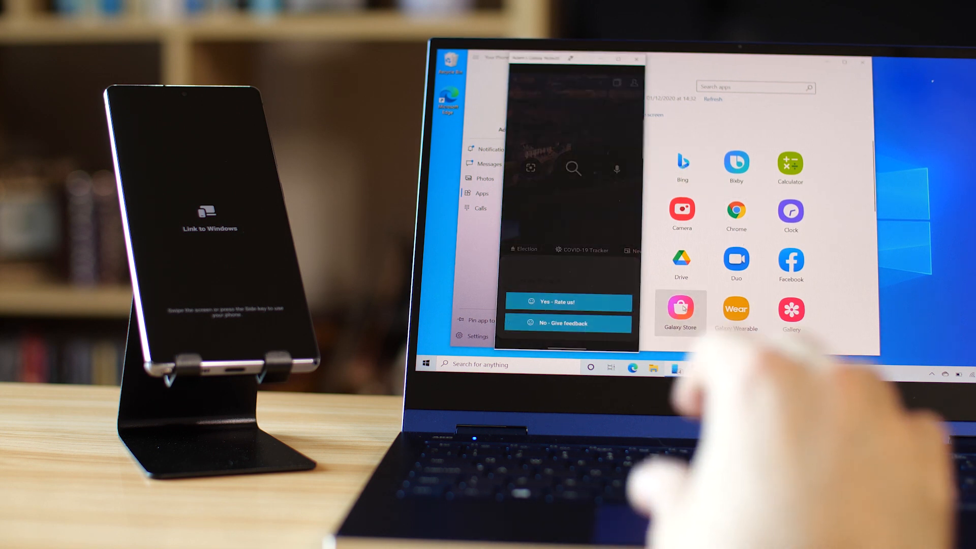
Launch the Galaxy Store tile so it opens in a mirrored window on the PC.
click(679, 313)
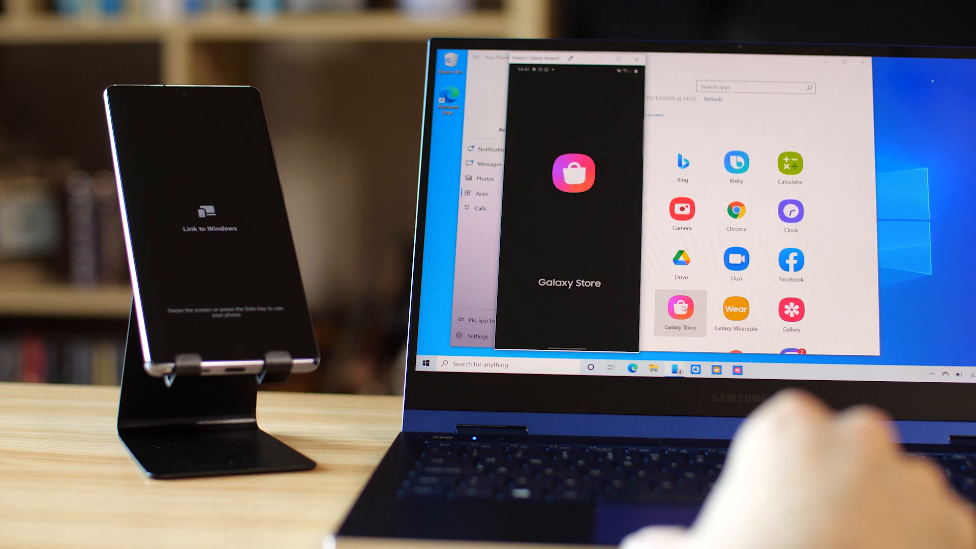